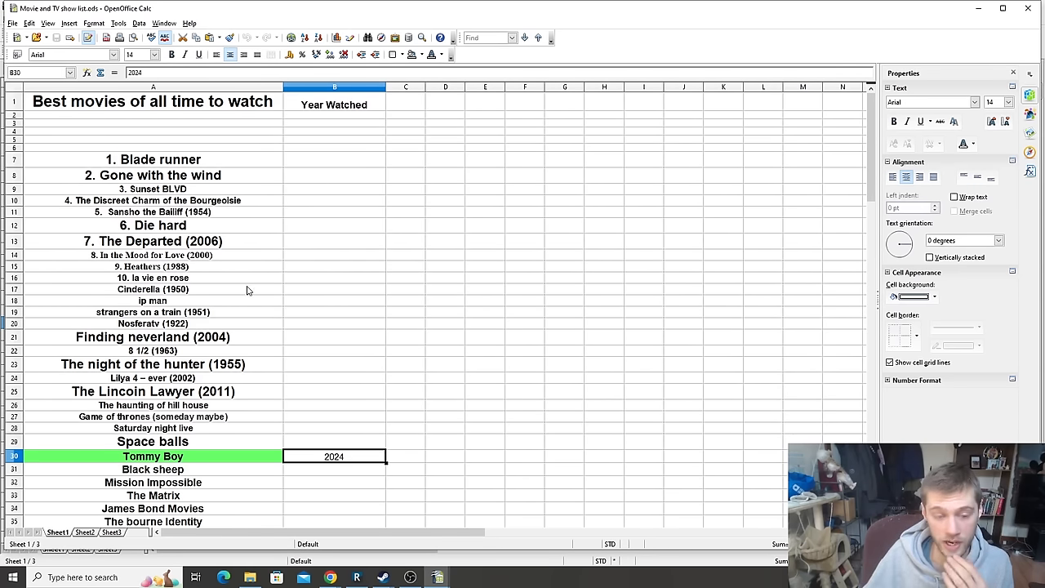
mouse_move(437, 577)
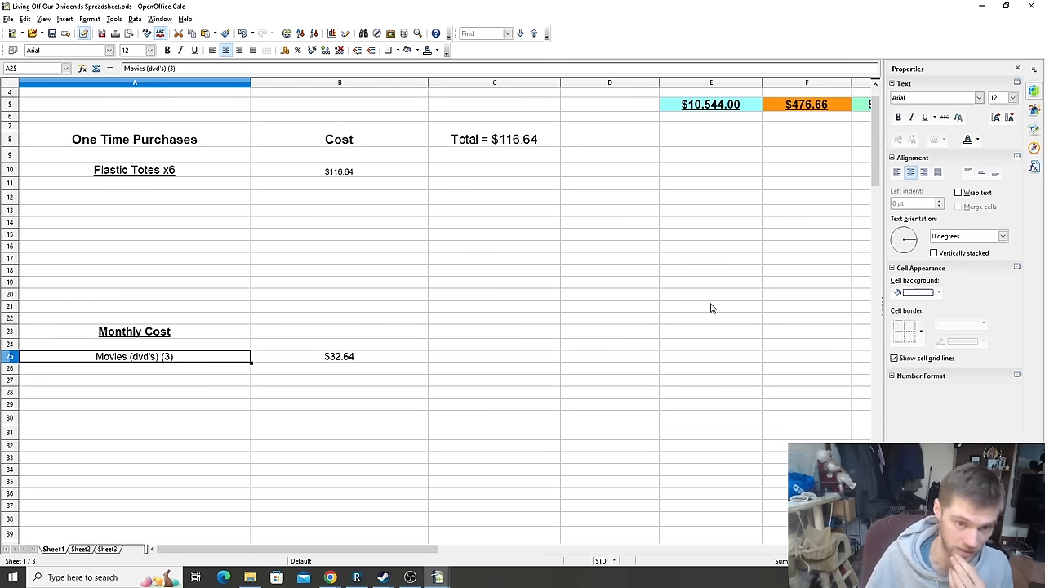
mouse_move(370, 125)
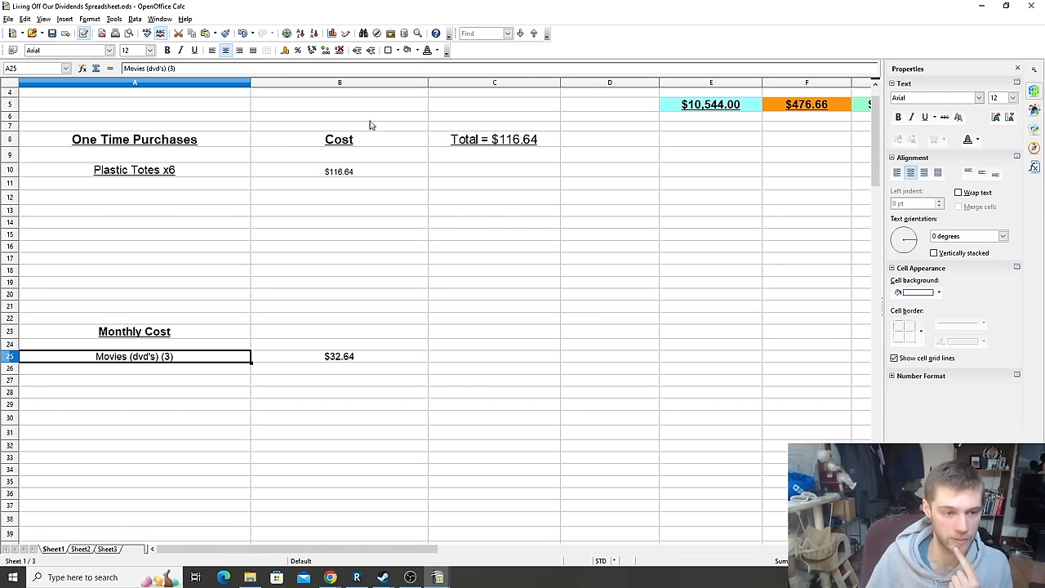
mouse_move(355, 368)
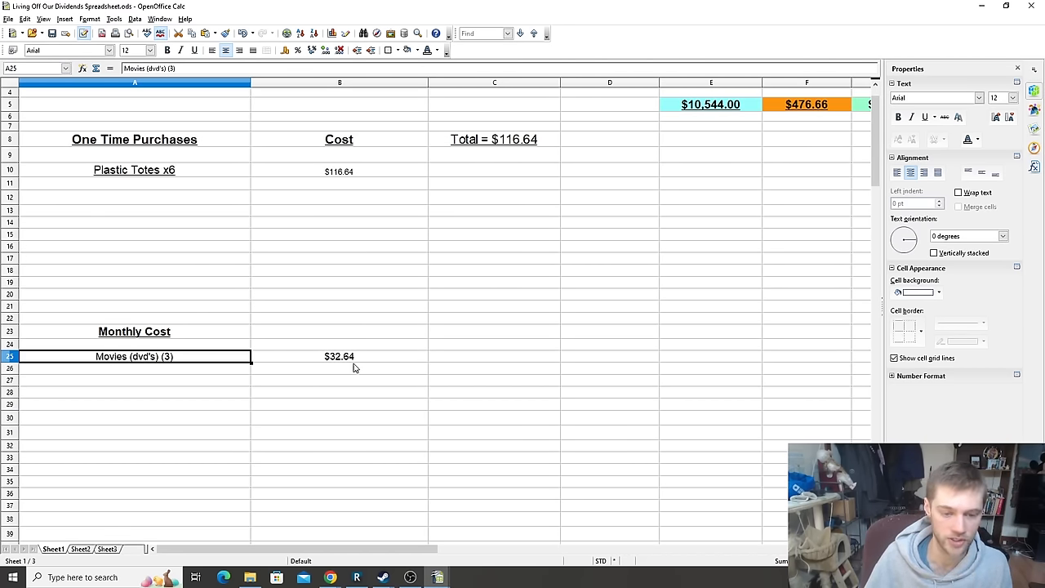